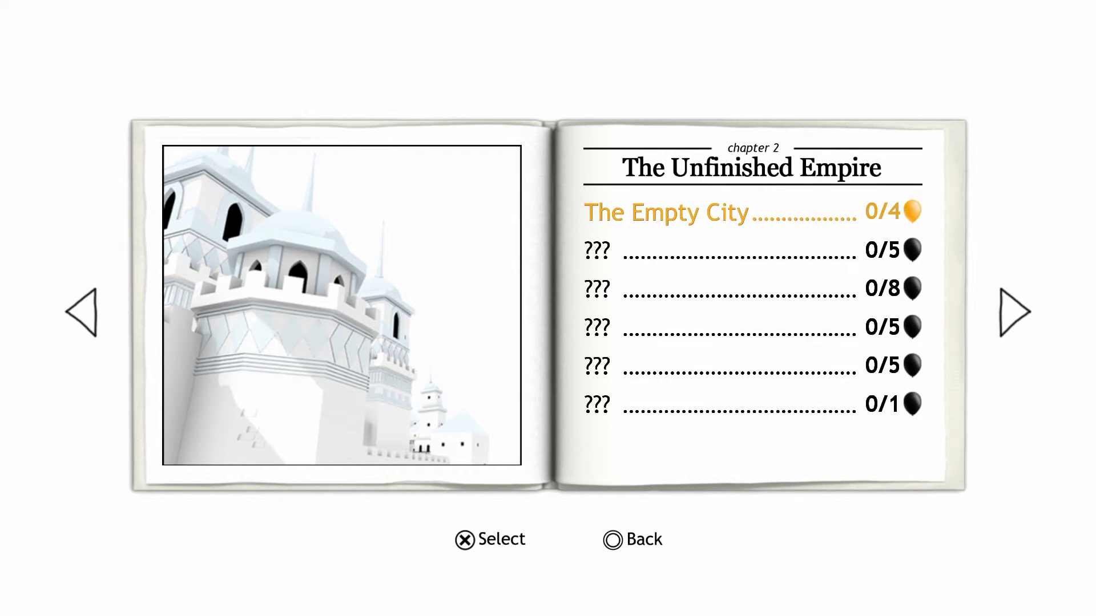
- Flip the storybook through chapters 3 and 4, back to chapter 2, then land on chapter 3, Nighttime
left_click(1019, 315)
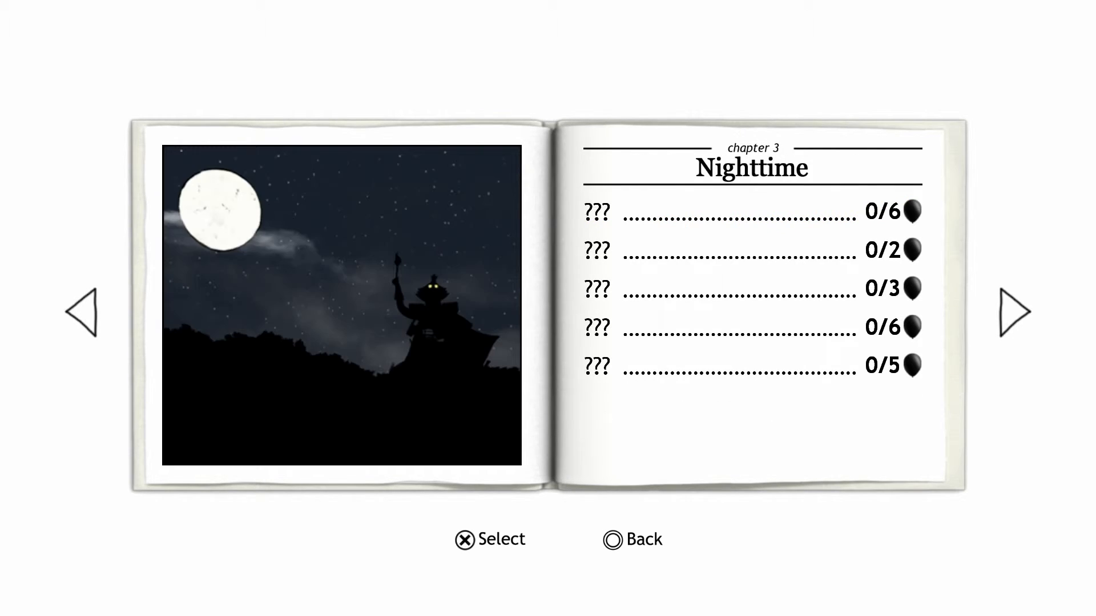
left_click(1014, 321)
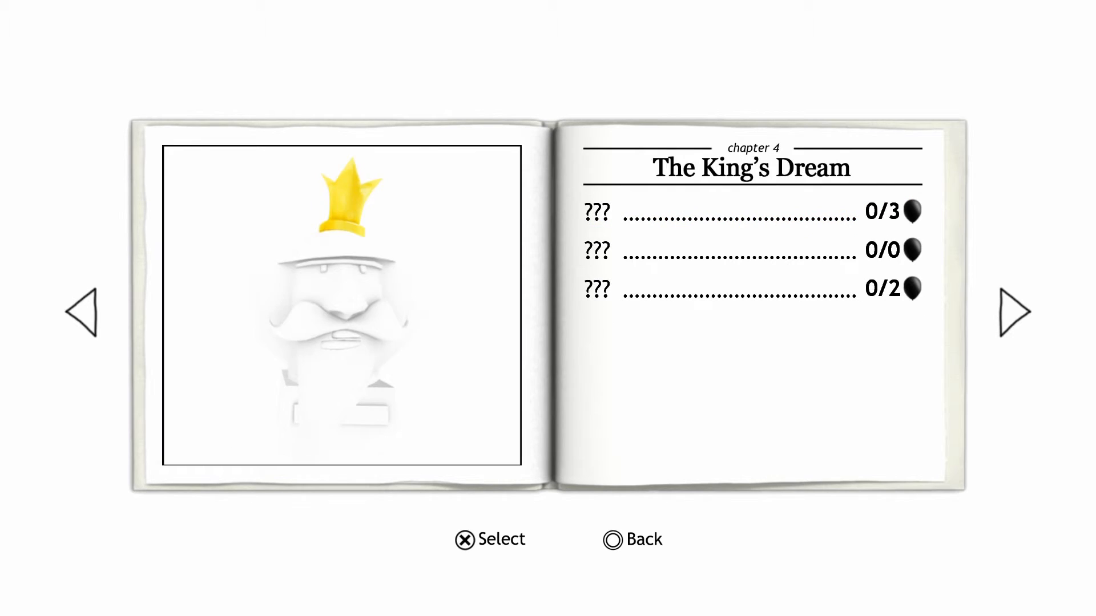
left_click(86, 320)
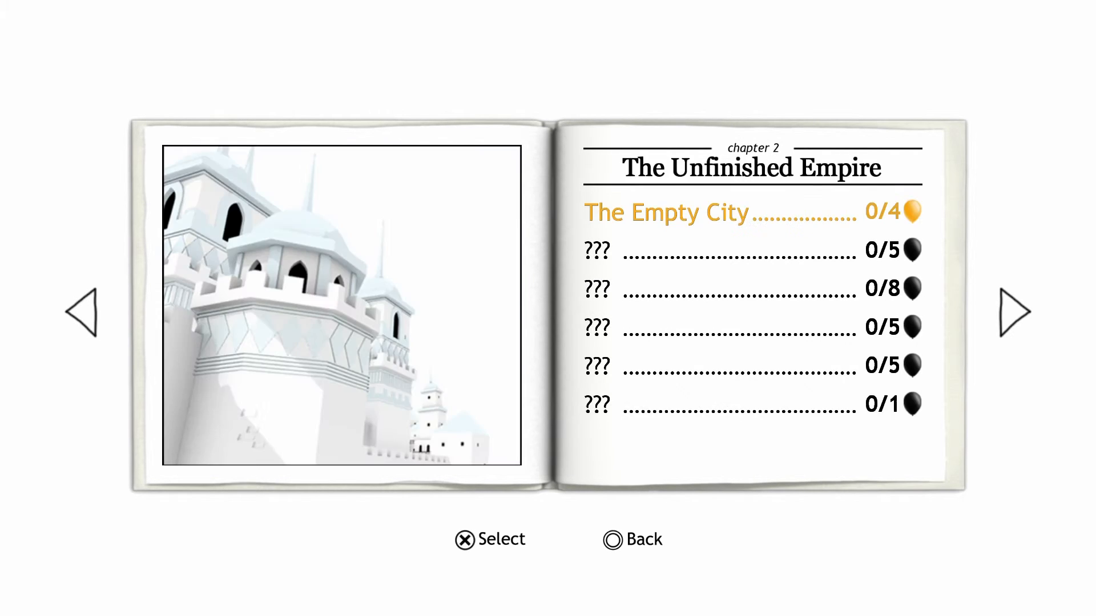
left_click(1014, 315)
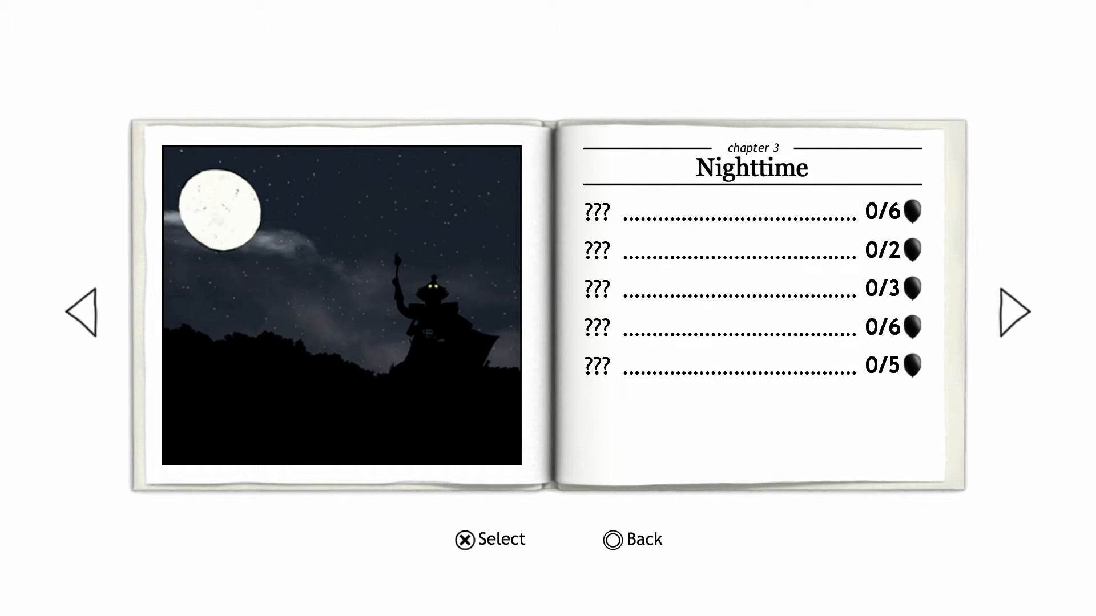